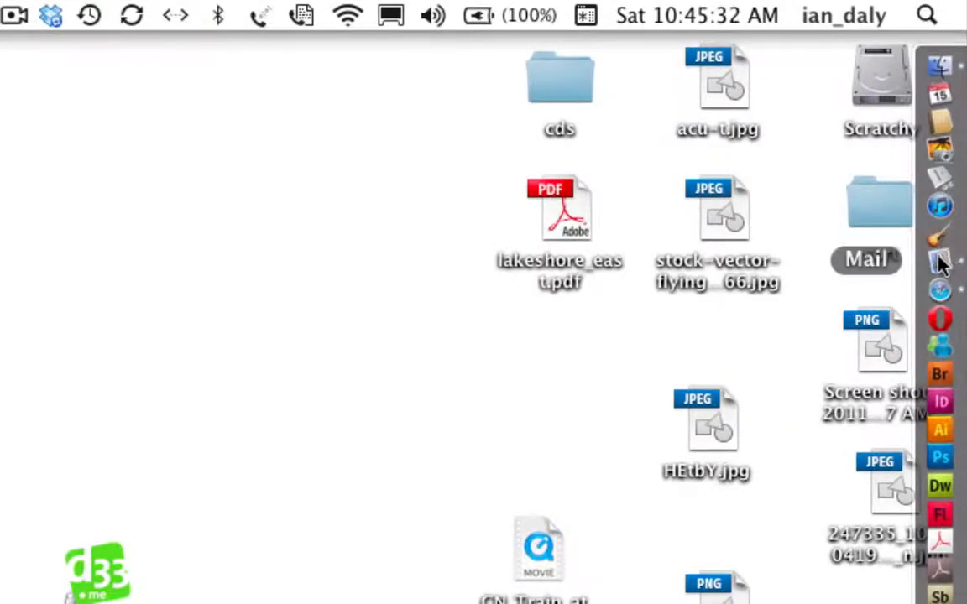
# Step: Launch Mail from the Dock, showing the mum'n'dad mailbox and a message
pyautogui.click(865, 259)
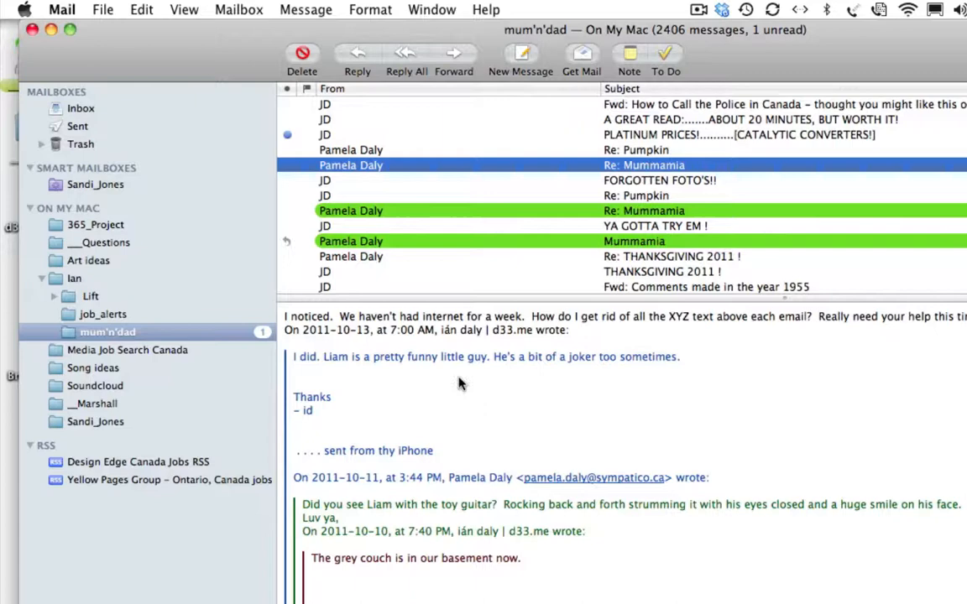
pyautogui.moveTo(169, 65)
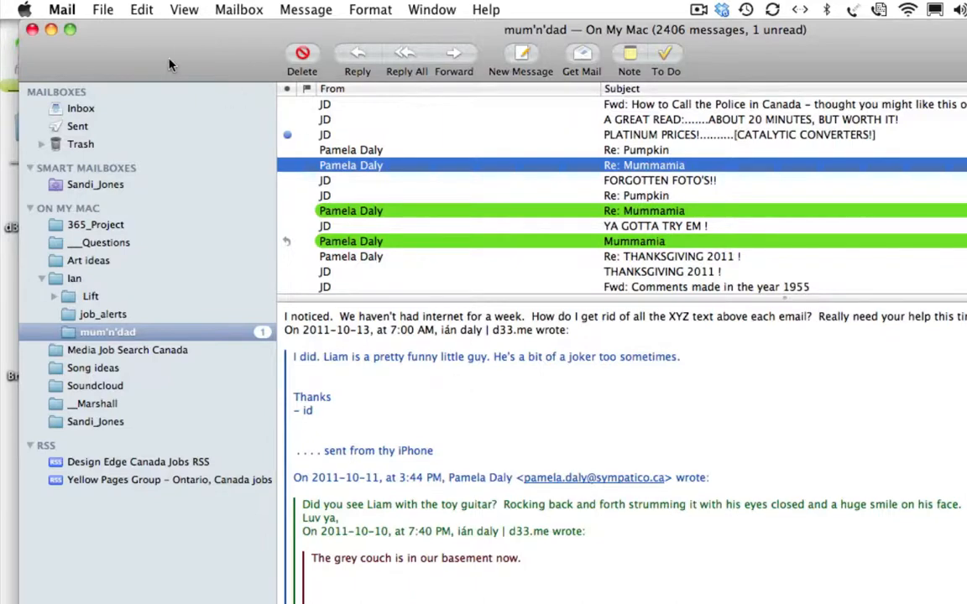
pyautogui.moveTo(556, 478)
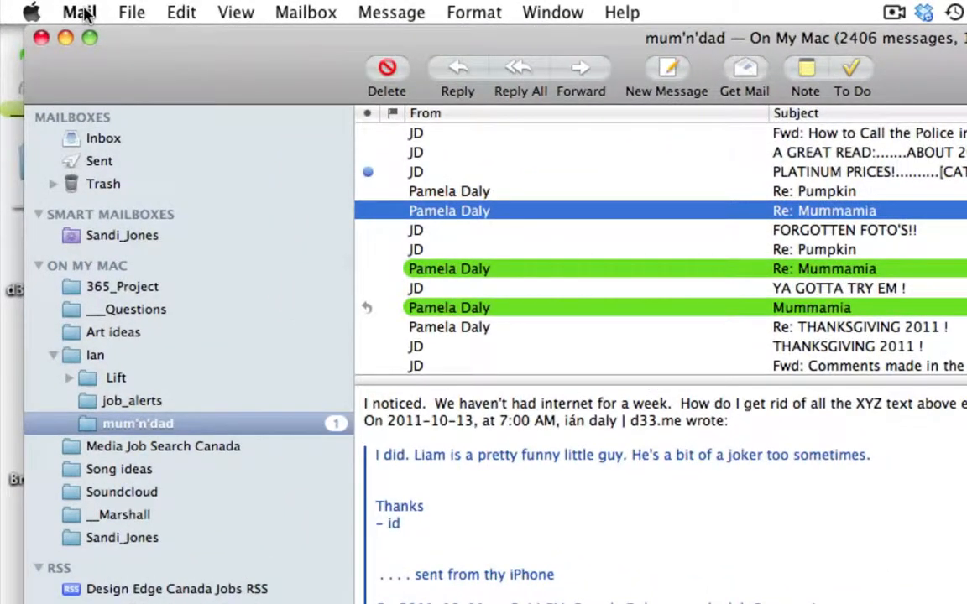
# Step: Open Mail Preferences on the Viewing pane, where Show header detail reads None
pyautogui.click(79, 11)
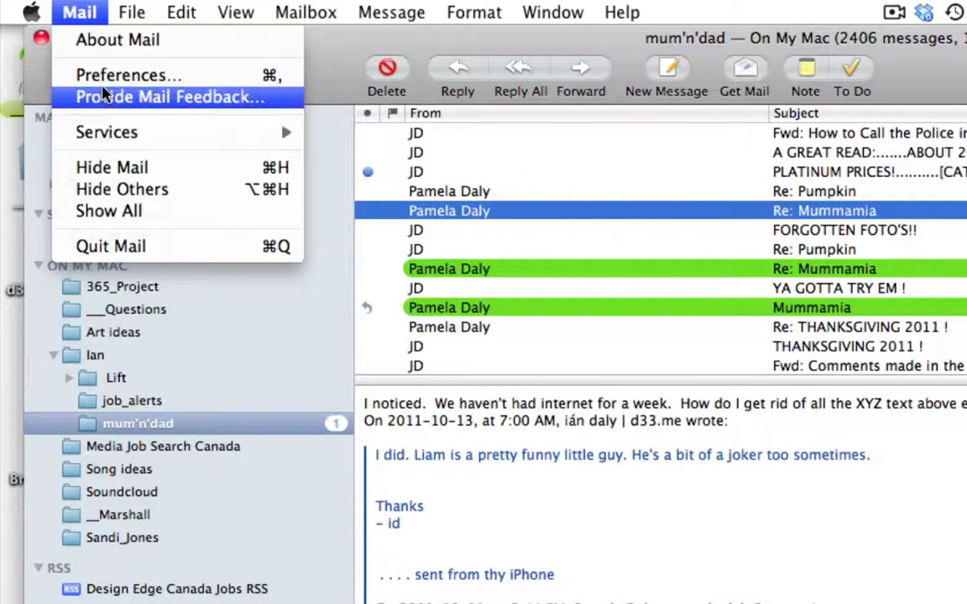
pyautogui.click(128, 74)
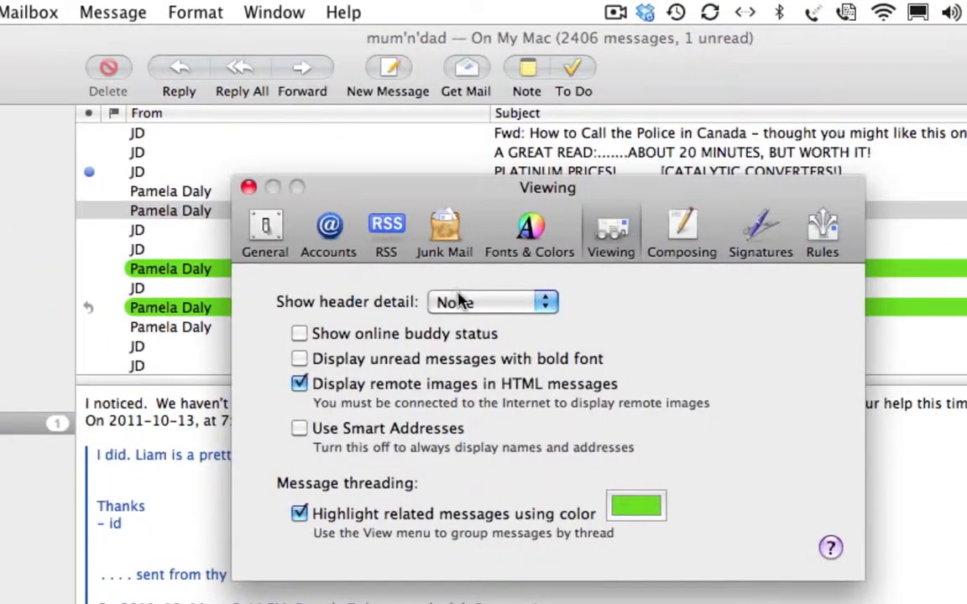
pyautogui.click(264, 230)
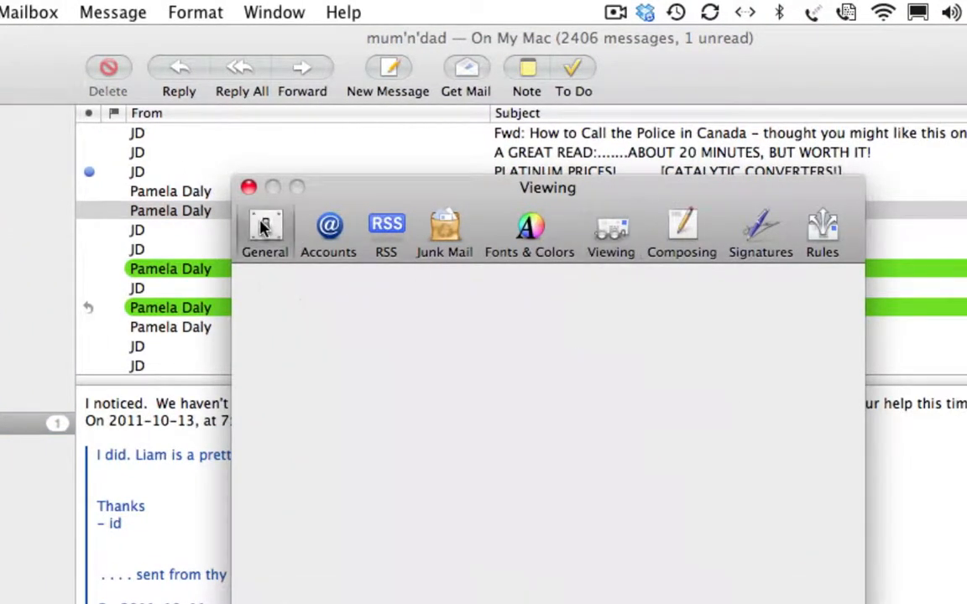
pyautogui.click(264, 234)
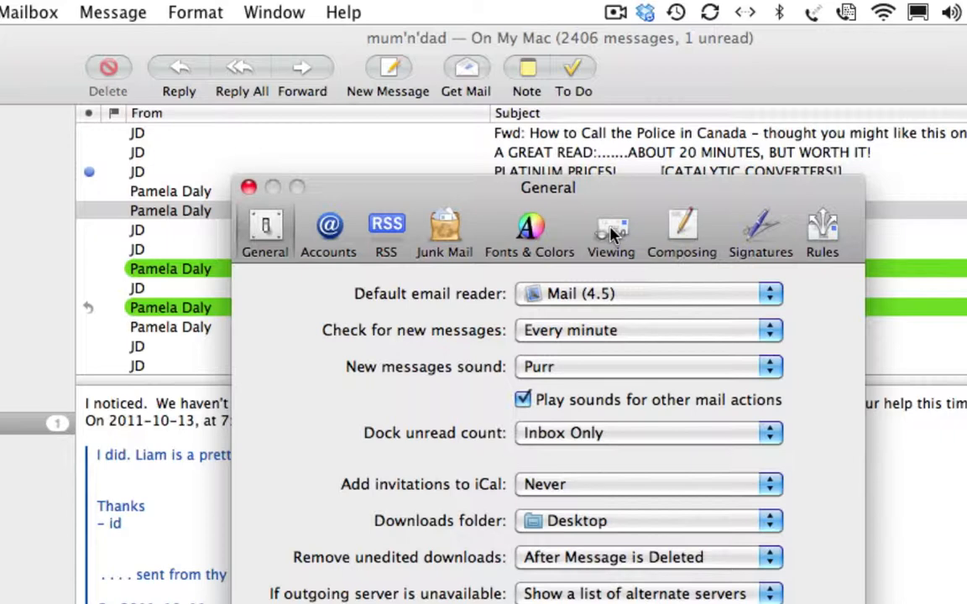
pyautogui.click(611, 231)
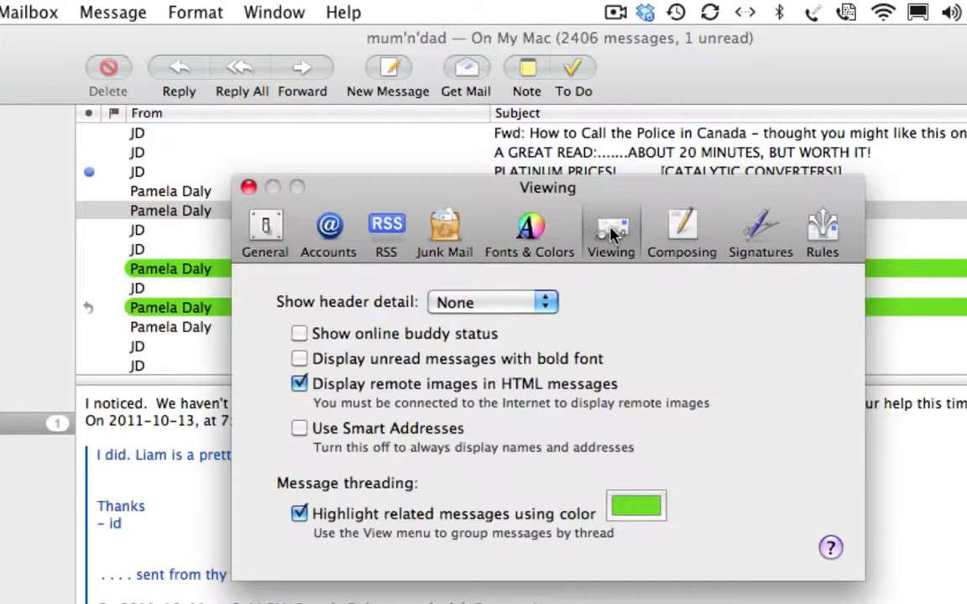
pyautogui.moveTo(300, 333)
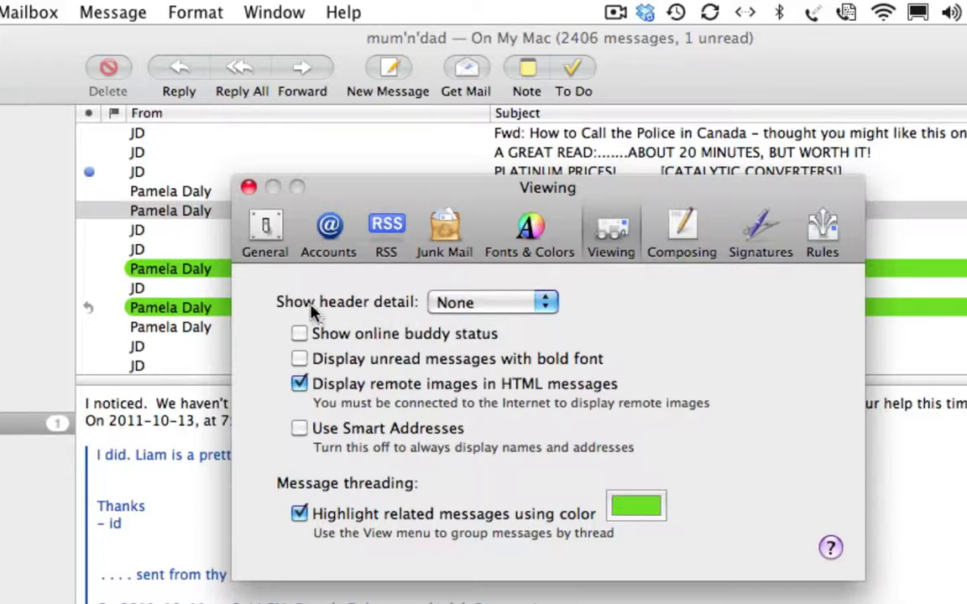
pyautogui.moveTo(437, 300)
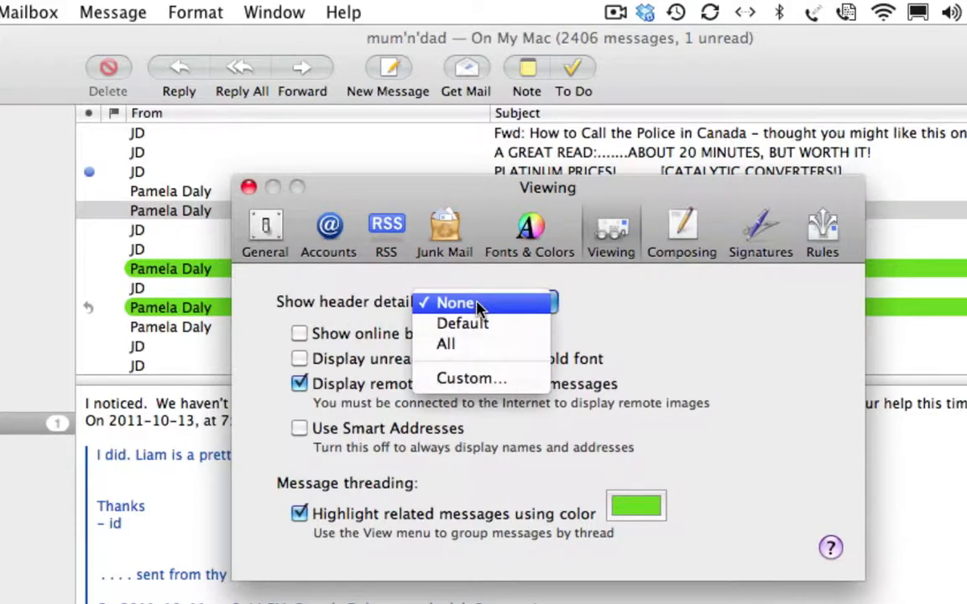
# Step: Change Show header detail to All so messages display full raw headers
pyautogui.click(456, 302)
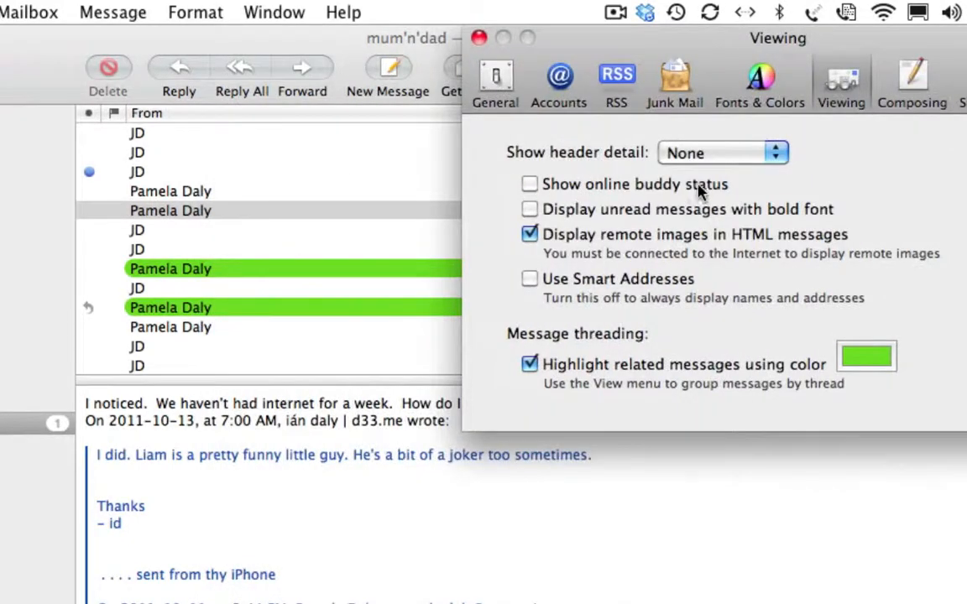
pyautogui.click(720, 153)
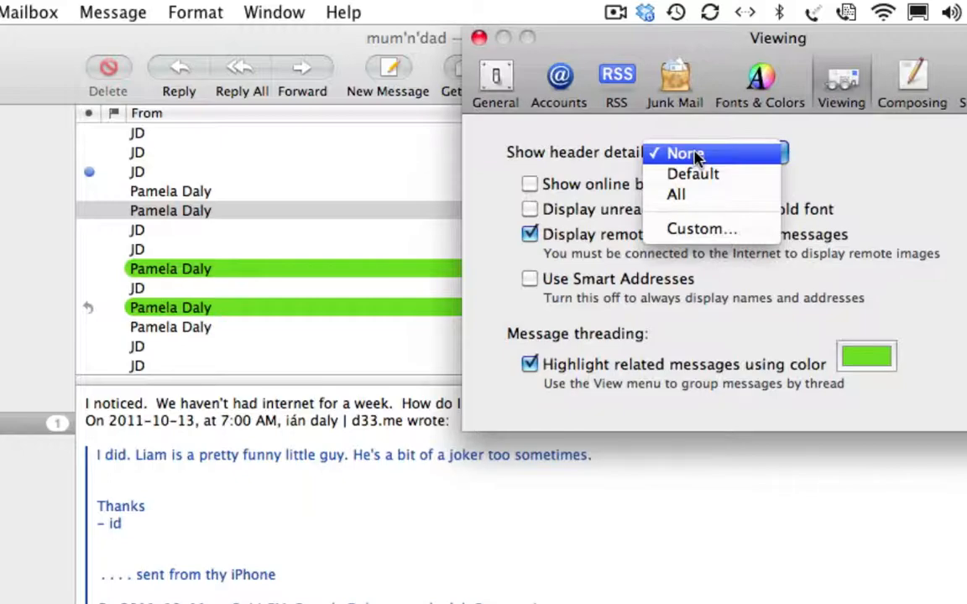
pyautogui.moveTo(692, 174)
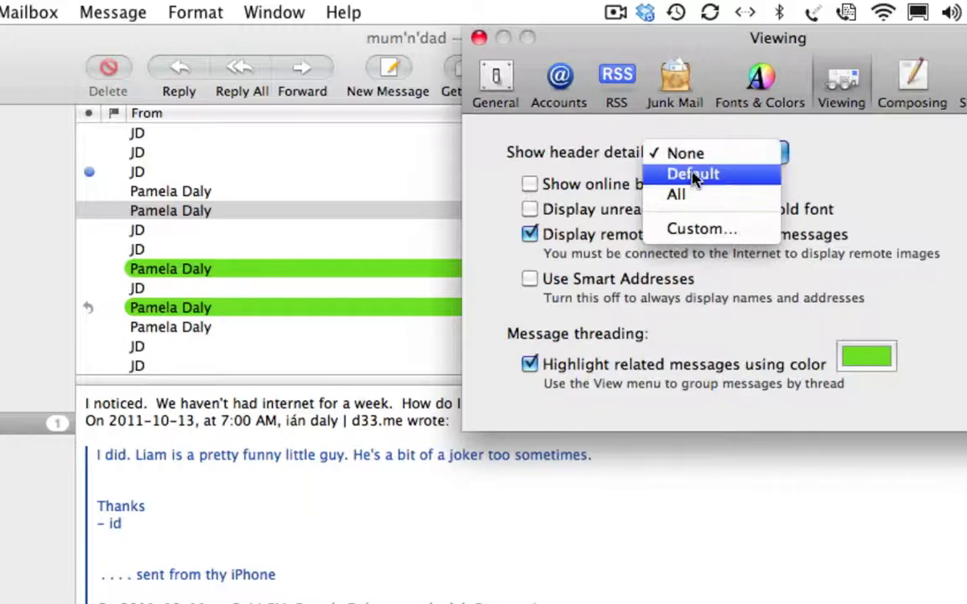
pyautogui.click(675, 194)
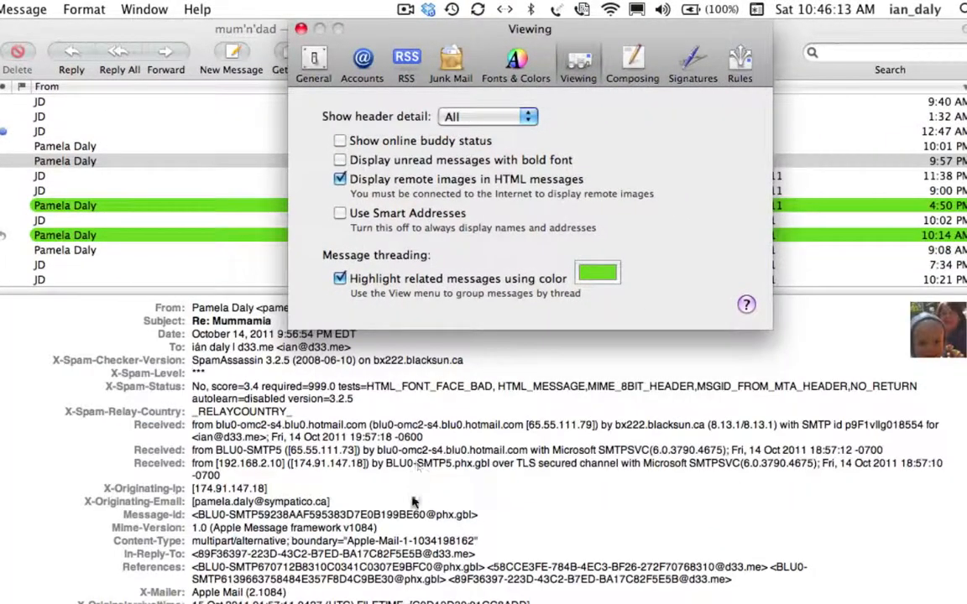
pyautogui.moveTo(304, 216)
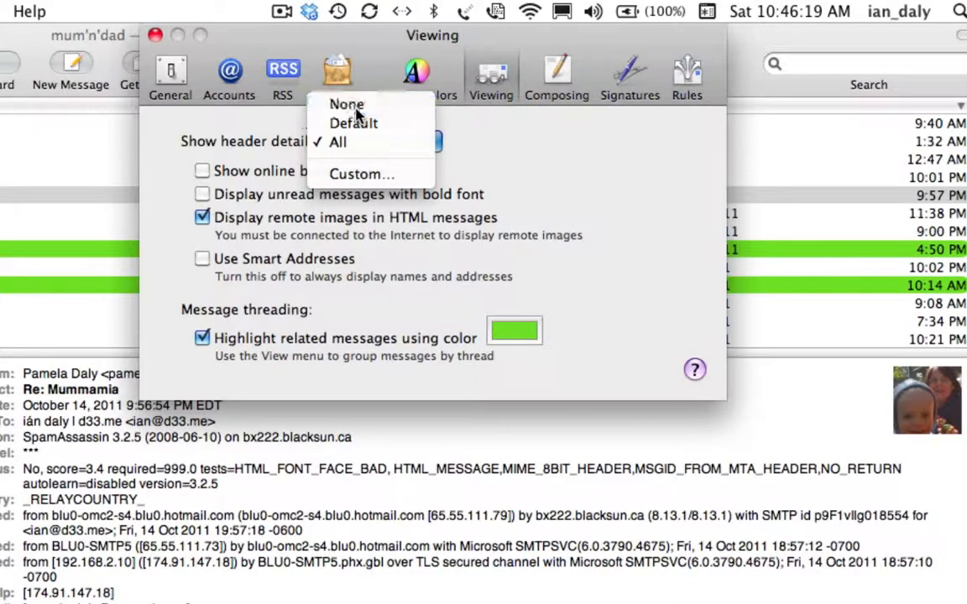
# Step: Set header detail back to None, then reopen Viewing preferences to confirm None
pyautogui.click(346, 104)
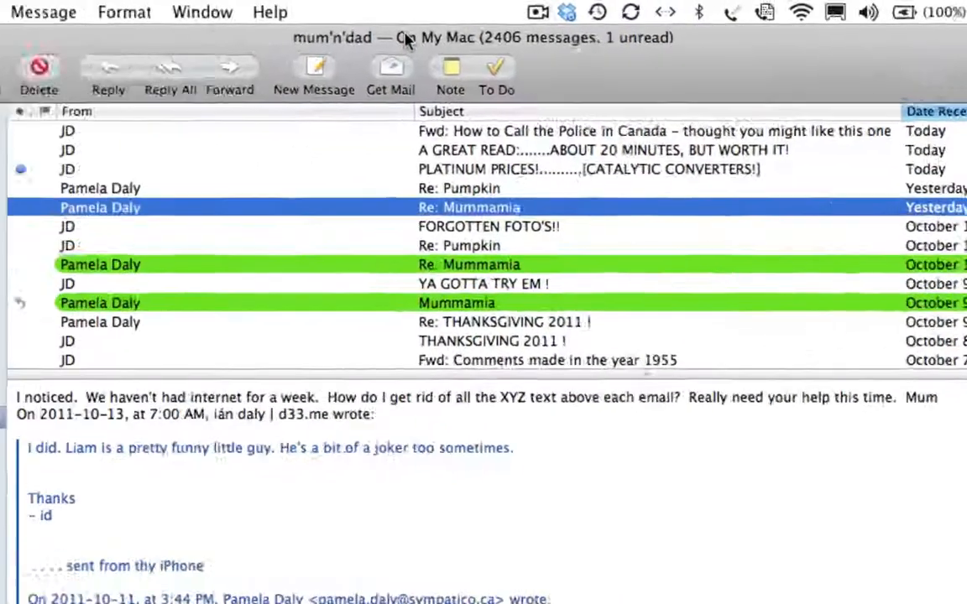
pyautogui.click(85, 14)
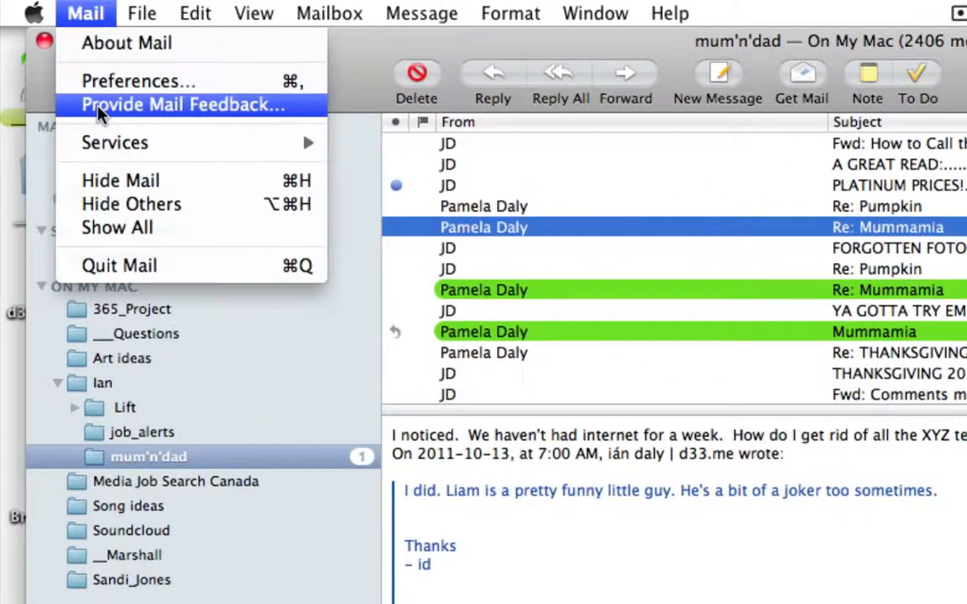
pyautogui.click(138, 81)
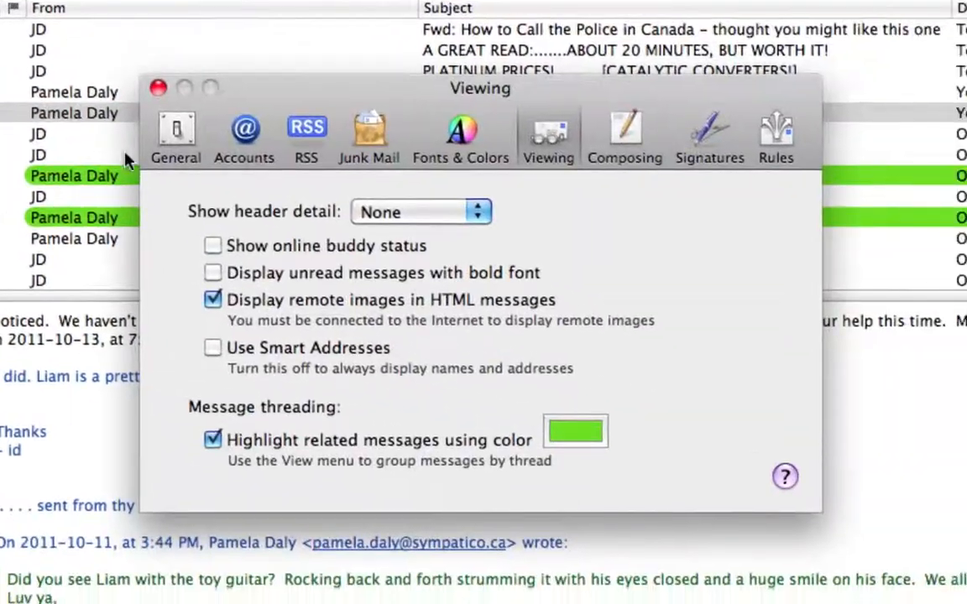
pyautogui.click(176, 134)
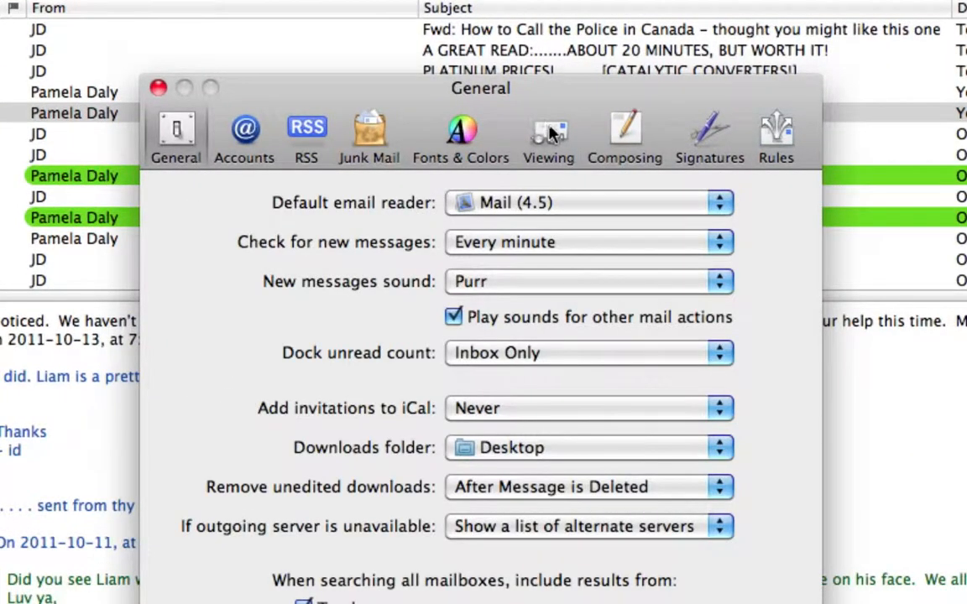
pyautogui.click(547, 134)
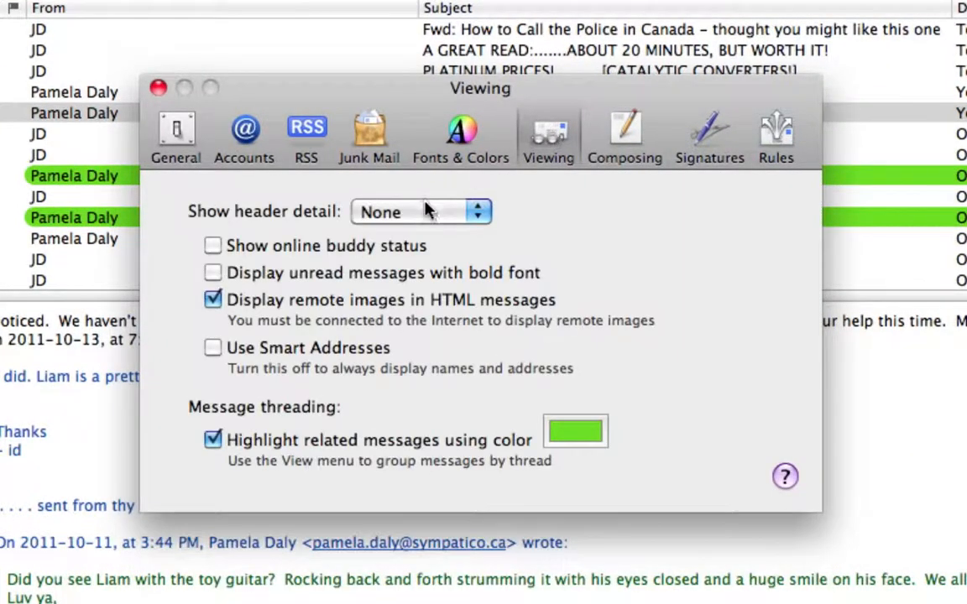
pyautogui.click(419, 212)
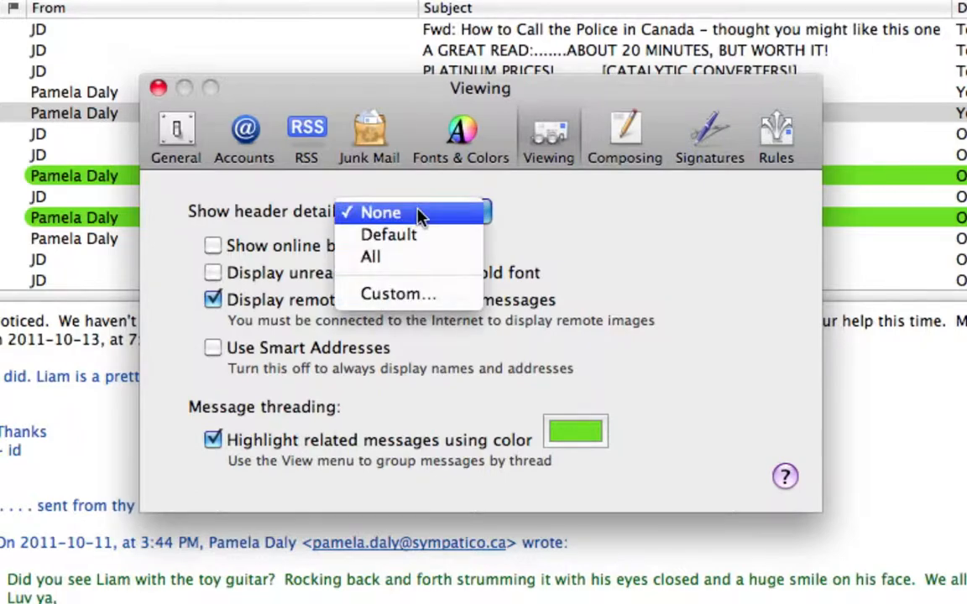
pyautogui.click(380, 212)
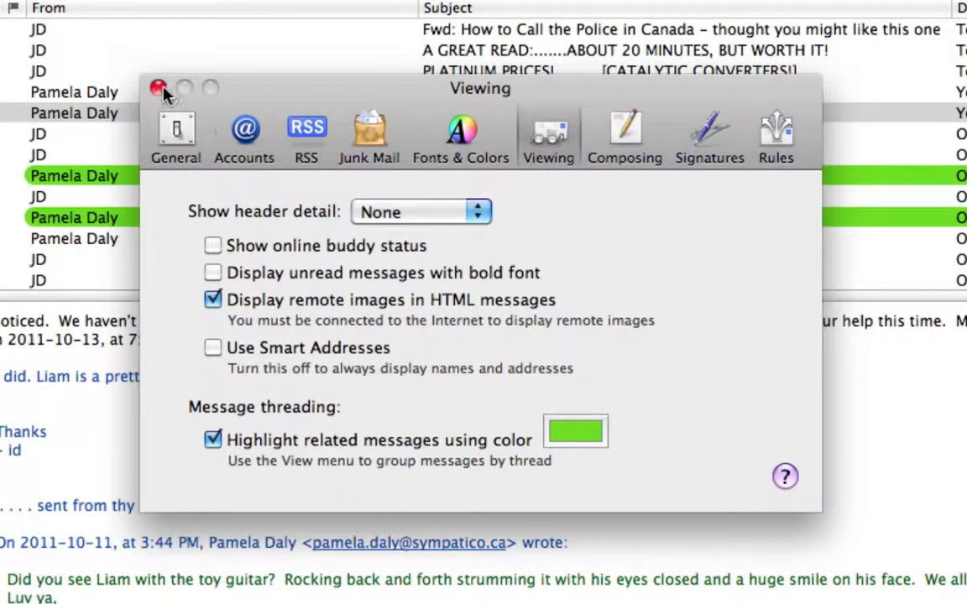